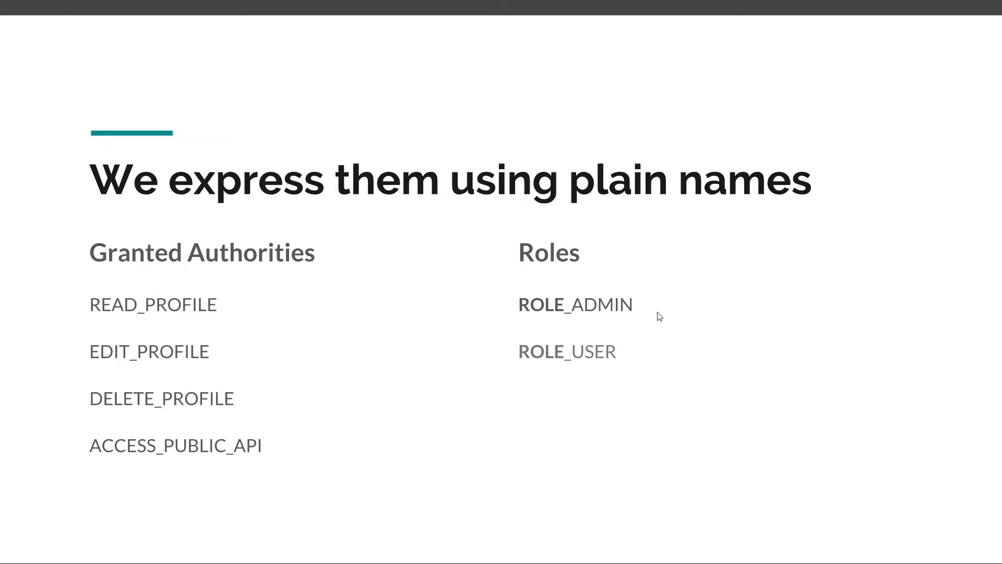
key("Right")
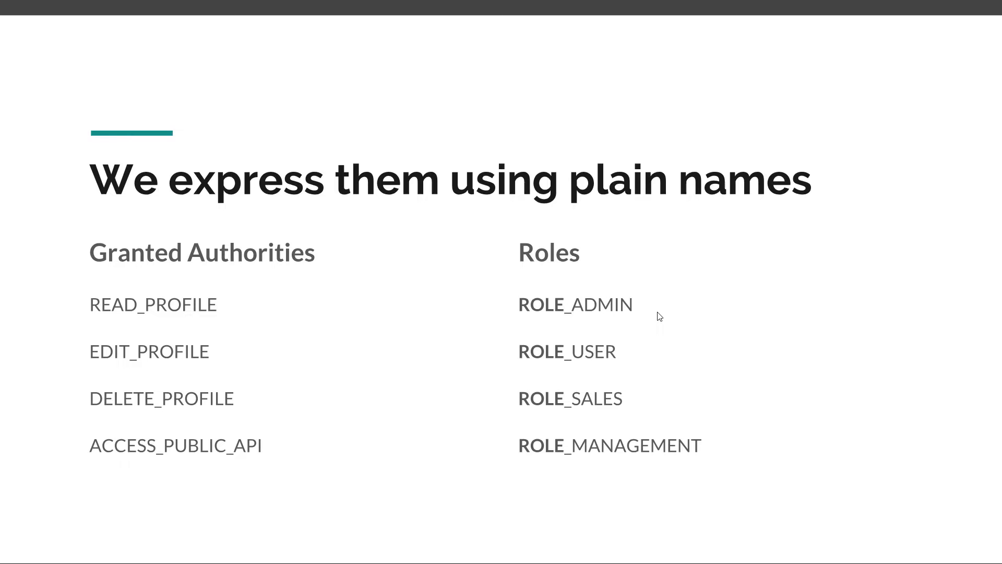
key("Right")
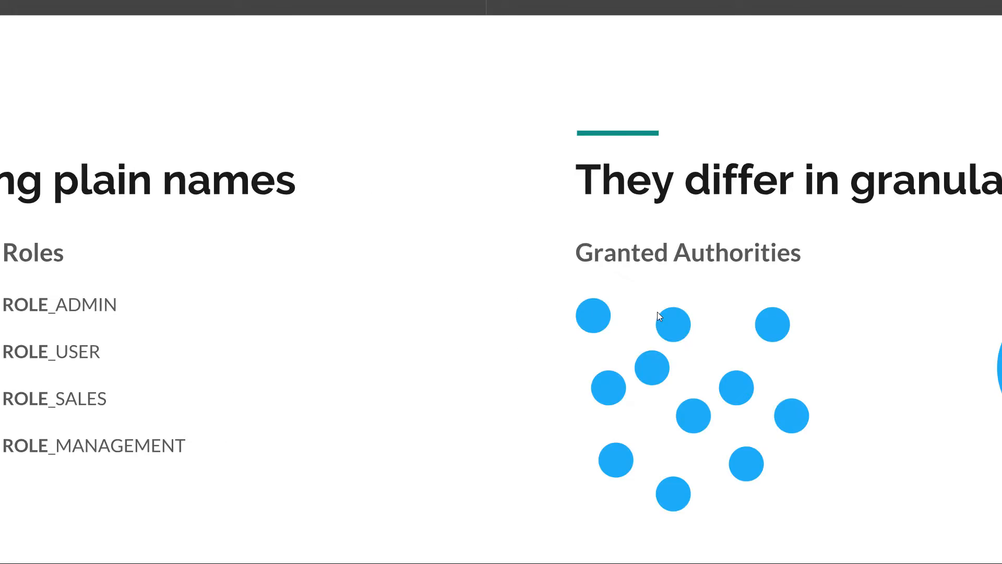